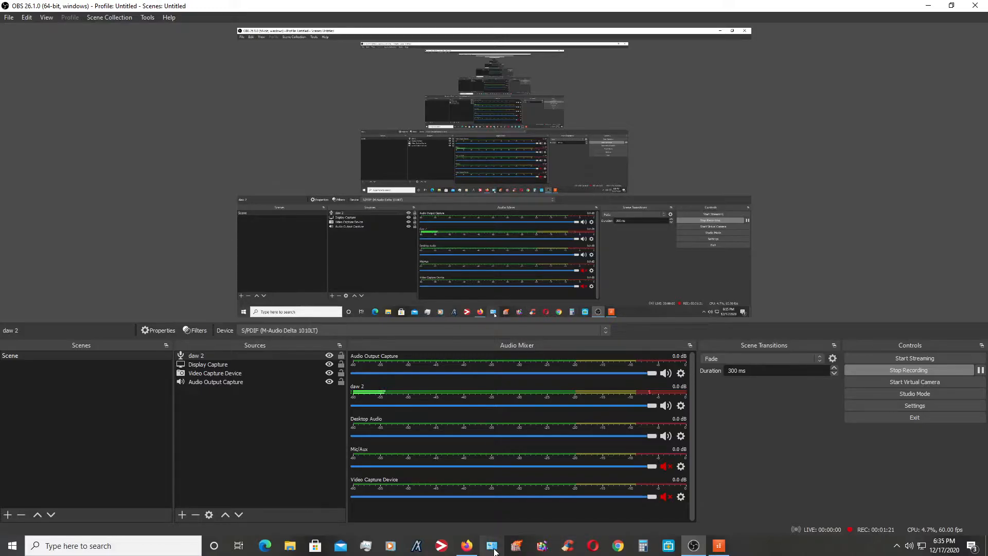
Bring the Control Panel's All Control Panel Items window to the front.
{"action": "left_click", "coordinate": [491, 545]}
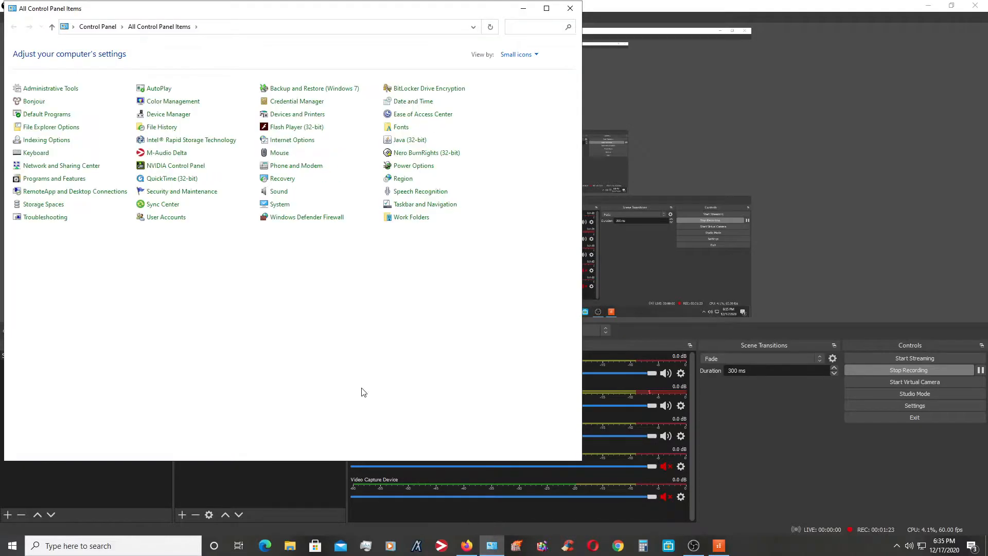
{"action": "mouse_move", "coordinate": [168, 114]}
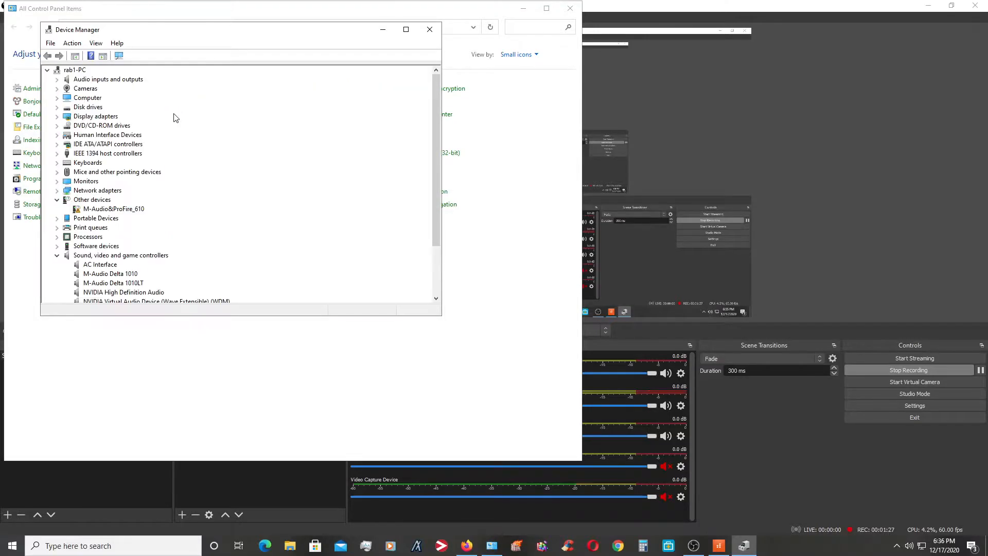
{"action": "mouse_move", "coordinate": [68, 218]}
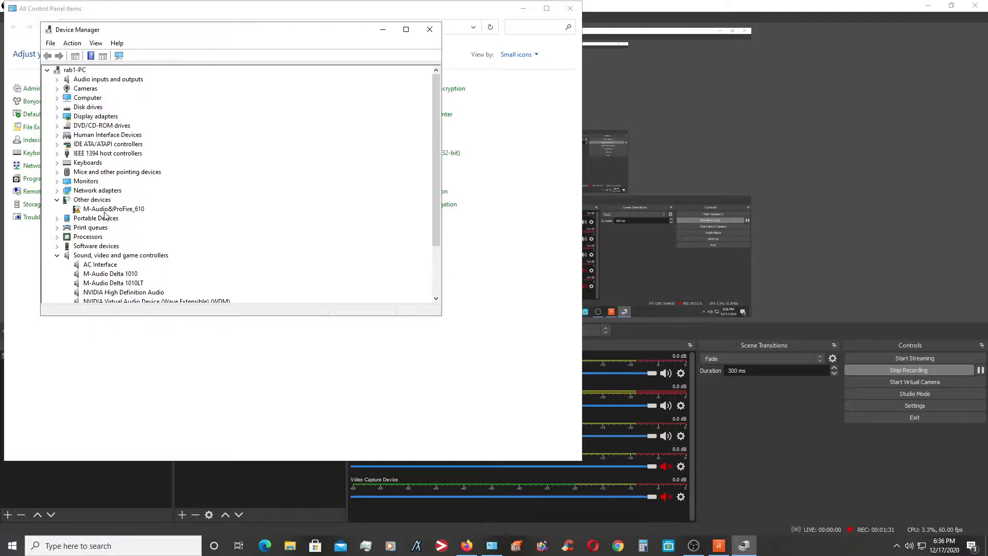
{"action": "mouse_move", "coordinate": [143, 214]}
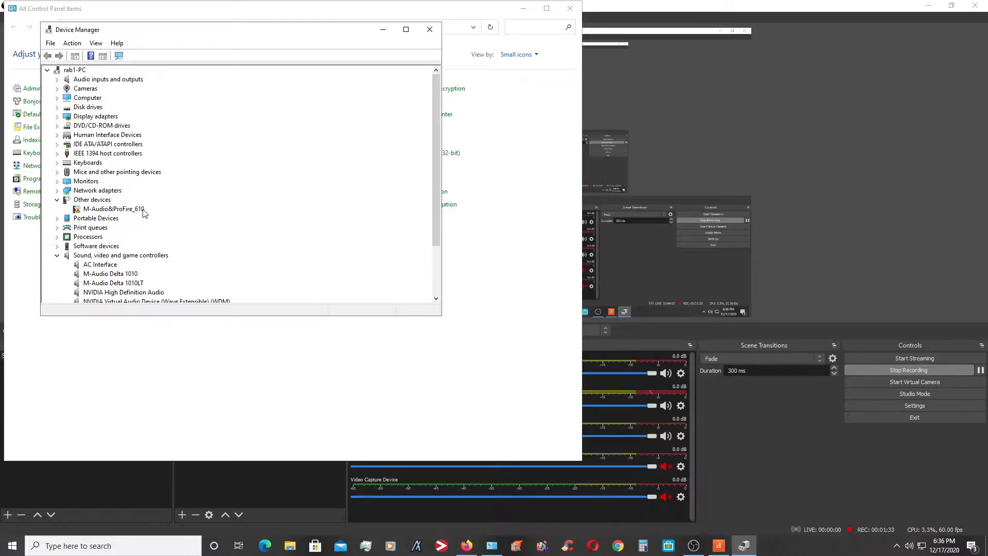
{"action": "mouse_move", "coordinate": [88, 218]}
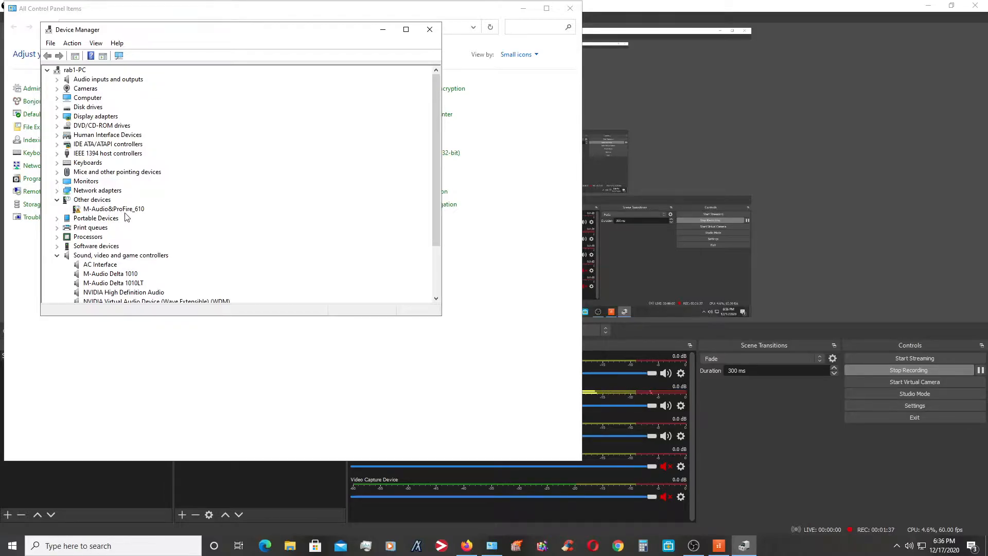
{"action": "mouse_move", "coordinate": [142, 215]}
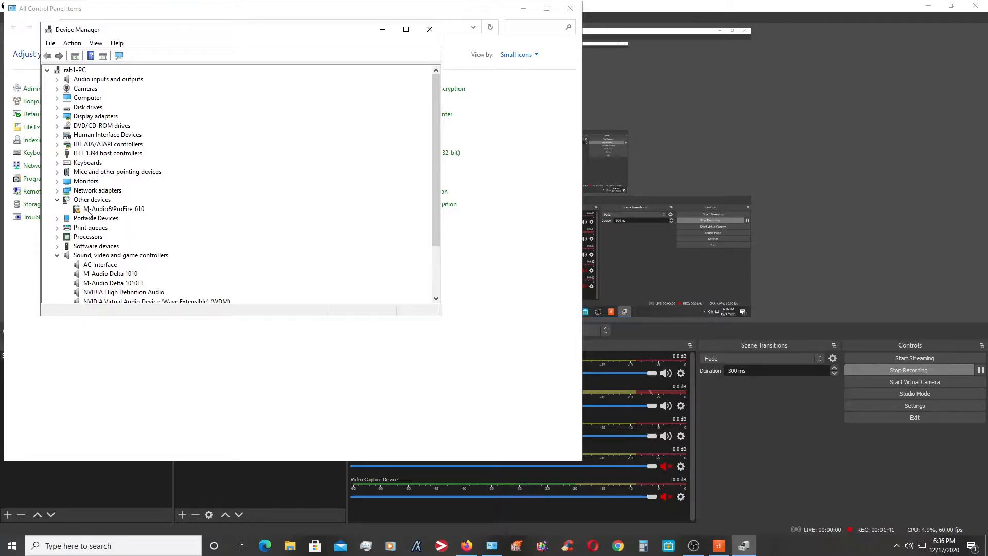
{"action": "mouse_move", "coordinate": [104, 210]}
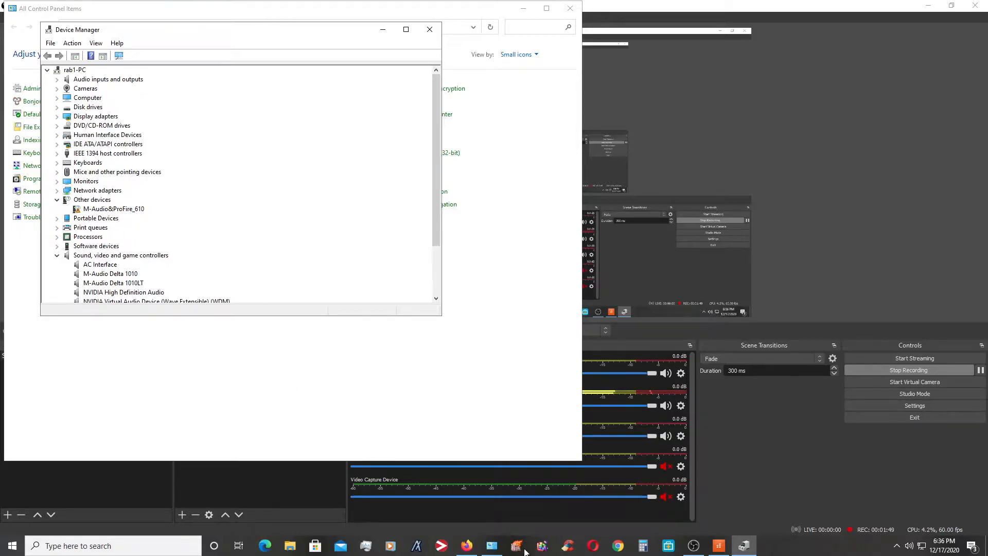
{"action": "mouse_move", "coordinate": [103, 215]}
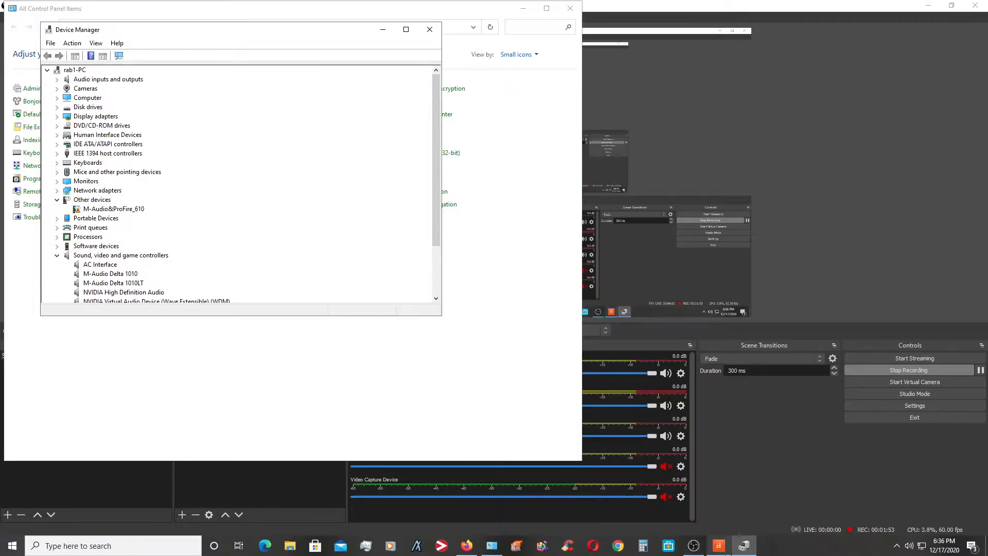
{"action": "mouse_move", "coordinate": [717, 546]}
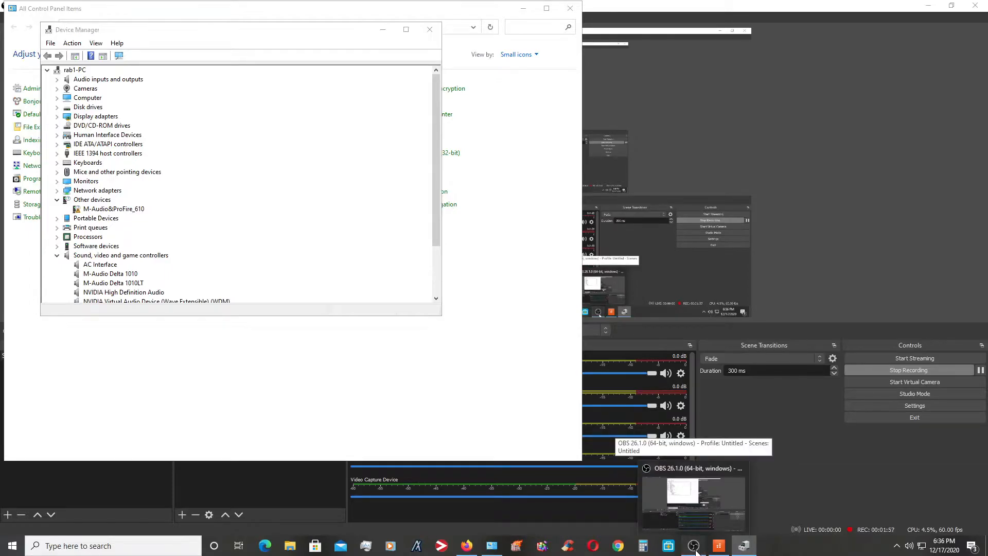
Check the OBS Studio recording window, then return to the Control Panel items list.
{"action": "left_click", "coordinate": [692, 501]}
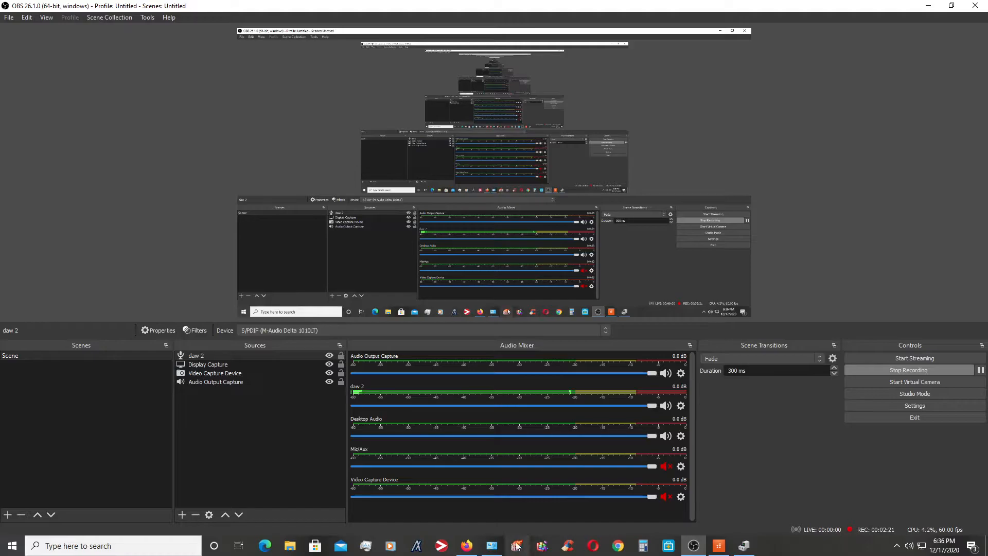
{"action": "left_click", "coordinate": [491, 546]}
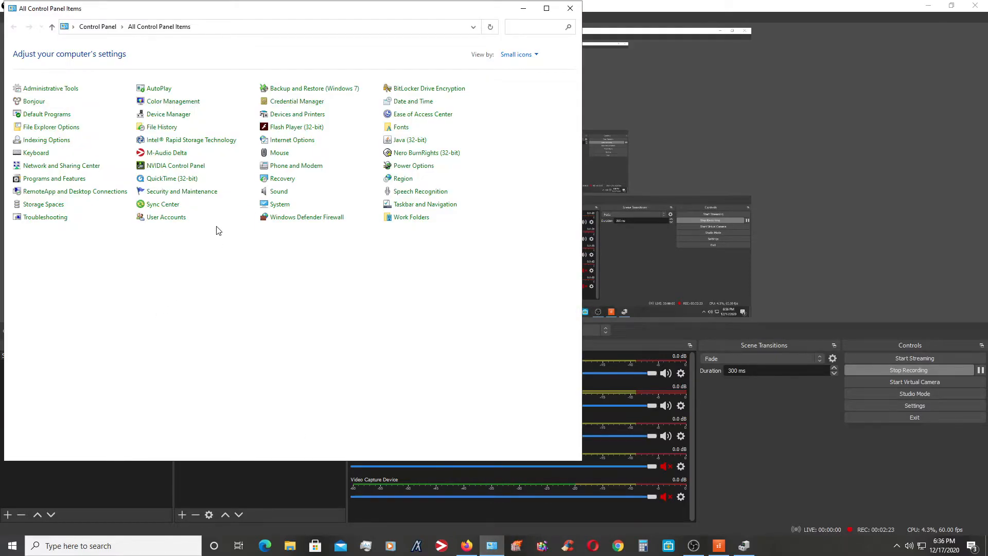
{"action": "mouse_move", "coordinate": [172, 101]}
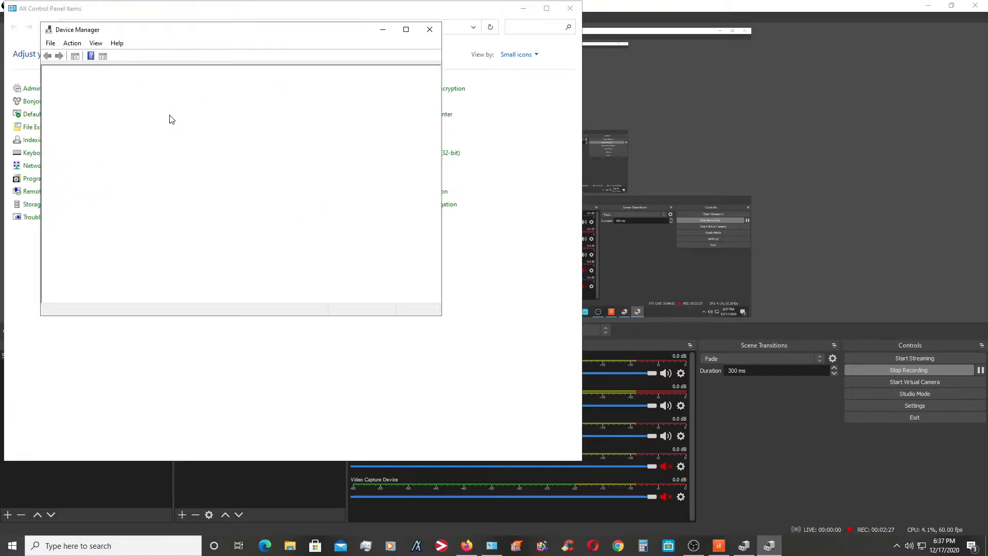
Launch Device Manager from Control Panel; the Other devices category and ProFire entry are gone.
{"action": "left_click", "coordinate": [120, 56]}
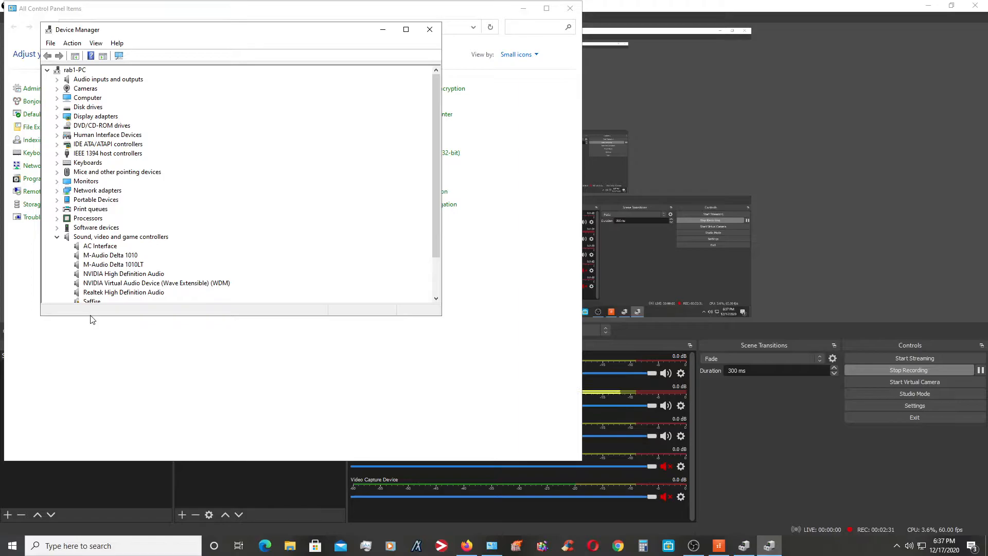
{"action": "mouse_move", "coordinate": [101, 186]}
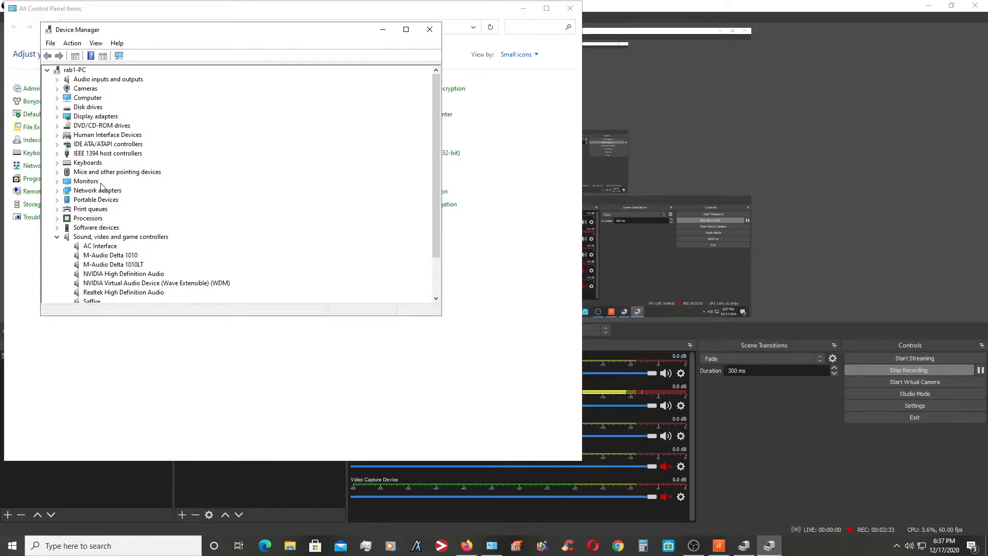
{"action": "mouse_move", "coordinate": [127, 225]}
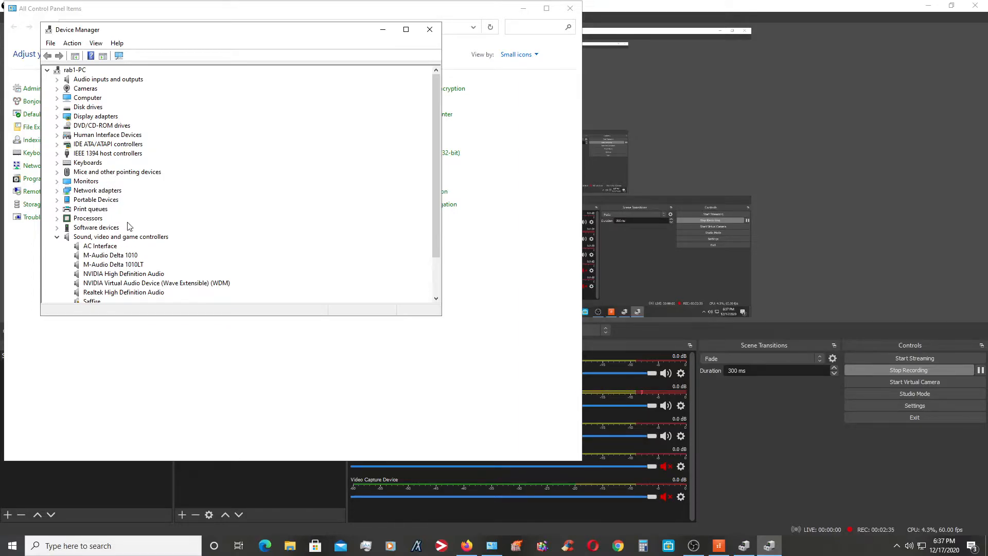
{"action": "mouse_move", "coordinate": [126, 185]}
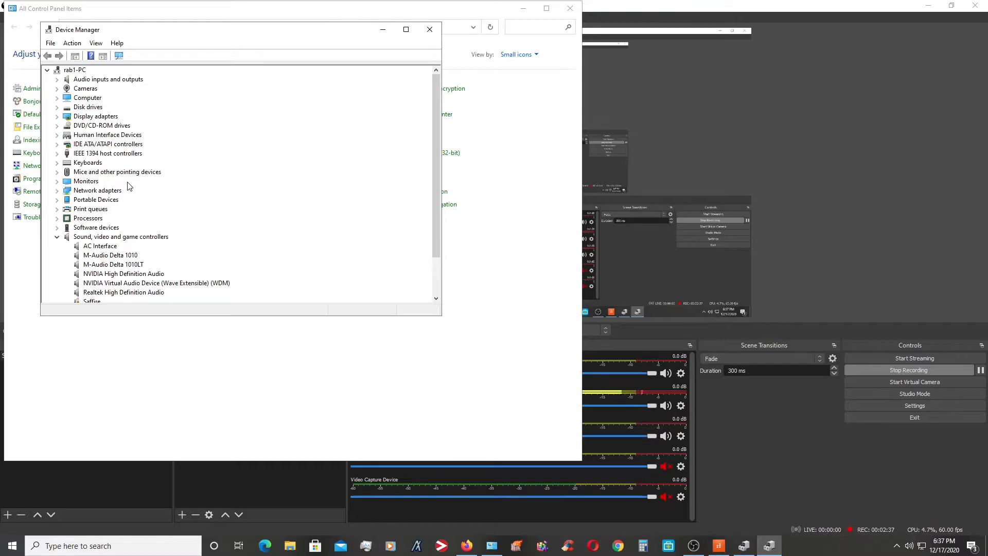
{"action": "mouse_move", "coordinate": [199, 192]}
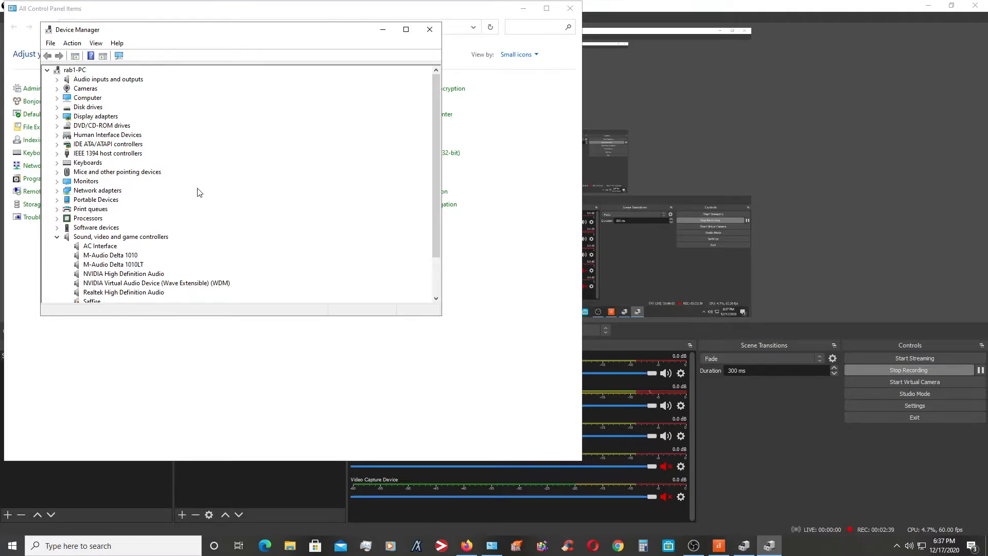
{"action": "mouse_move", "coordinate": [191, 209]}
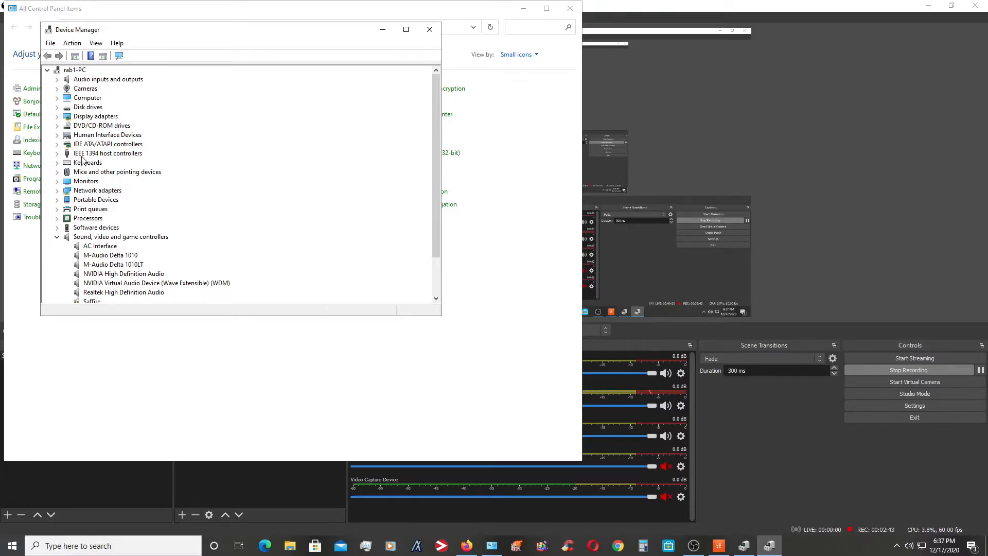
{"action": "mouse_move", "coordinate": [95, 169]}
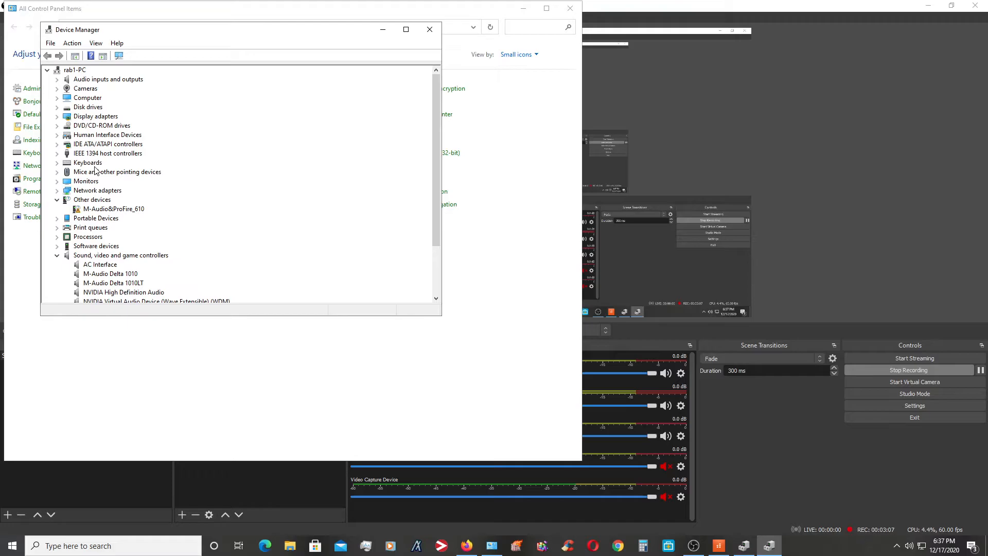
{"action": "mouse_move", "coordinate": [142, 223]}
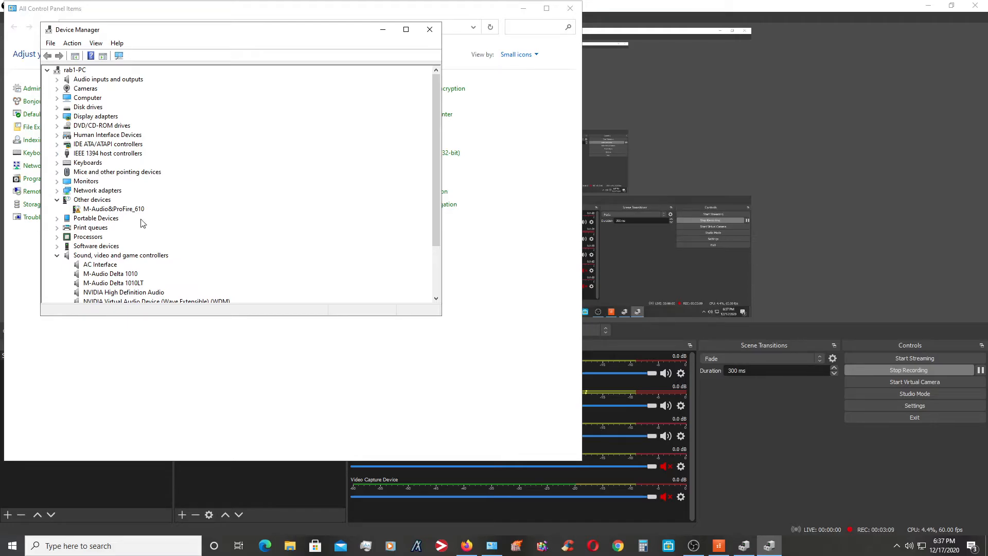
{"action": "mouse_move", "coordinate": [100, 218]}
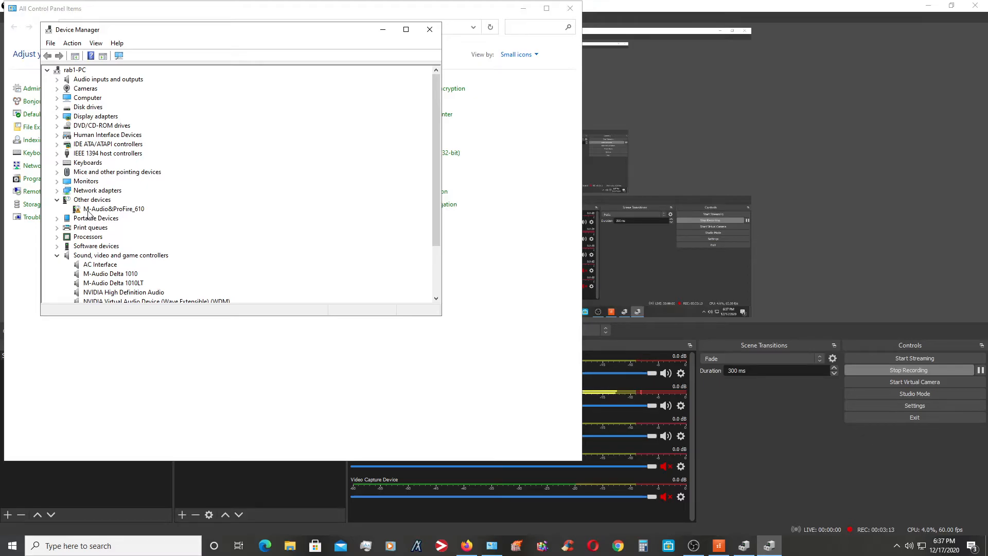
{"action": "mouse_move", "coordinate": [469, 431]}
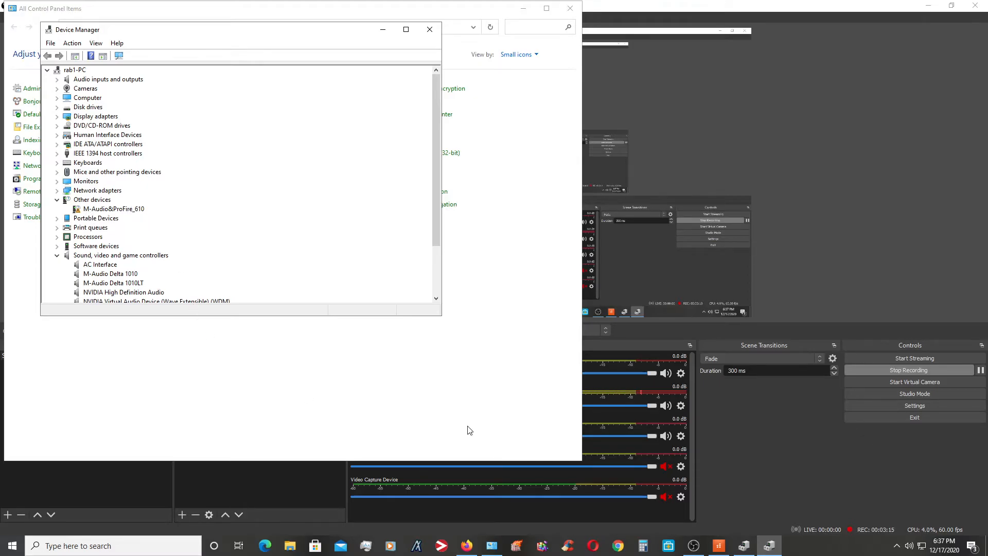